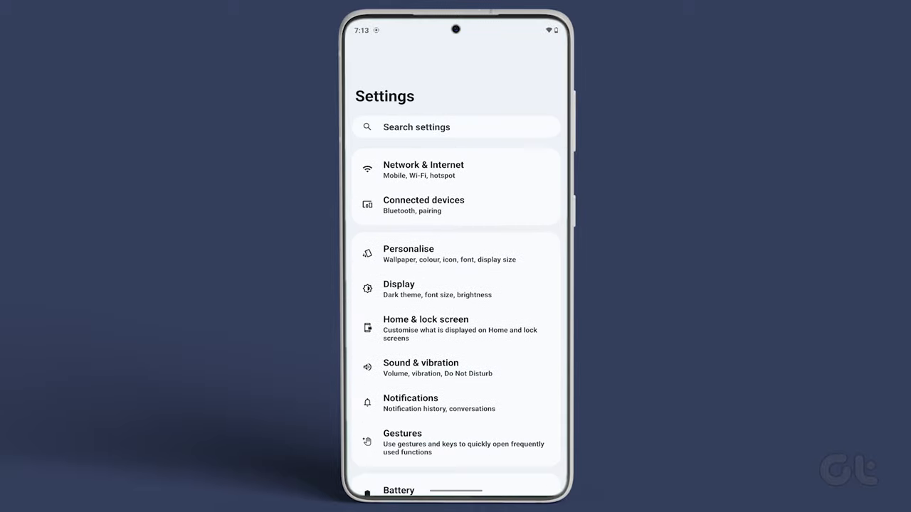
View the About phone details, then open System and its Developer options page
{"action": "scroll", "scroll_direction": "down", "scroll_amount": 3}
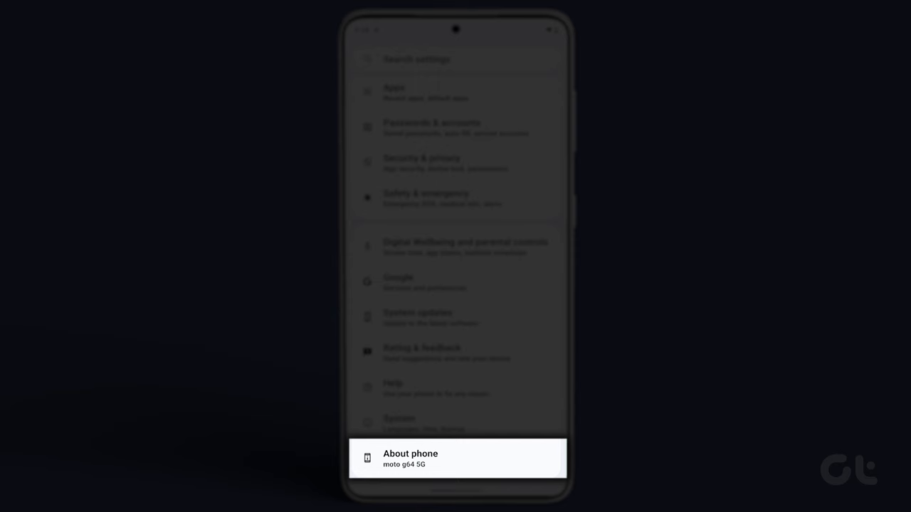
{"action": "left_click", "coordinate": [455, 458]}
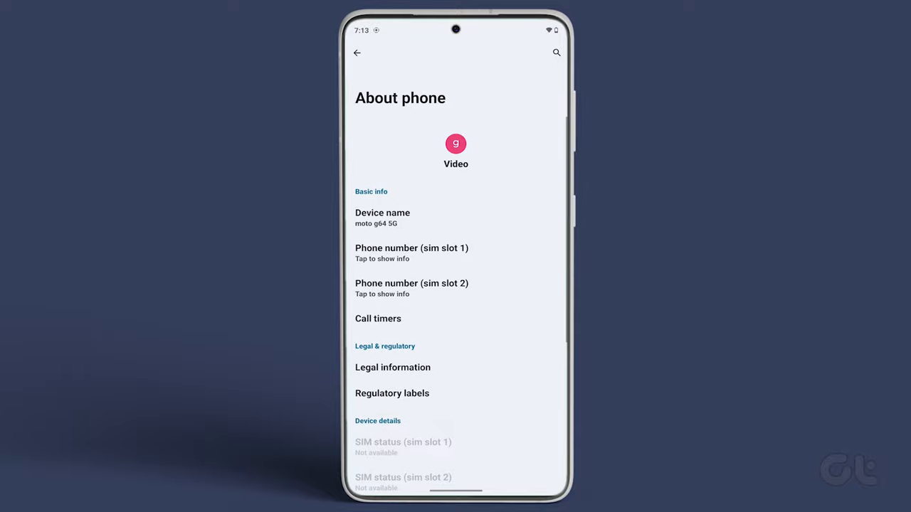
{"action": "scroll", "scroll_direction": "down", "scroll_amount": 3}
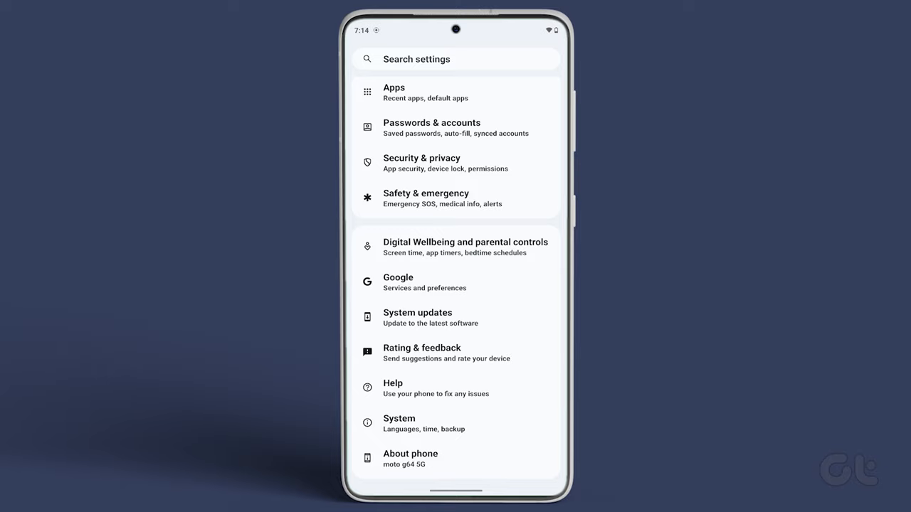
{"action": "left_click", "coordinate": [399, 424]}
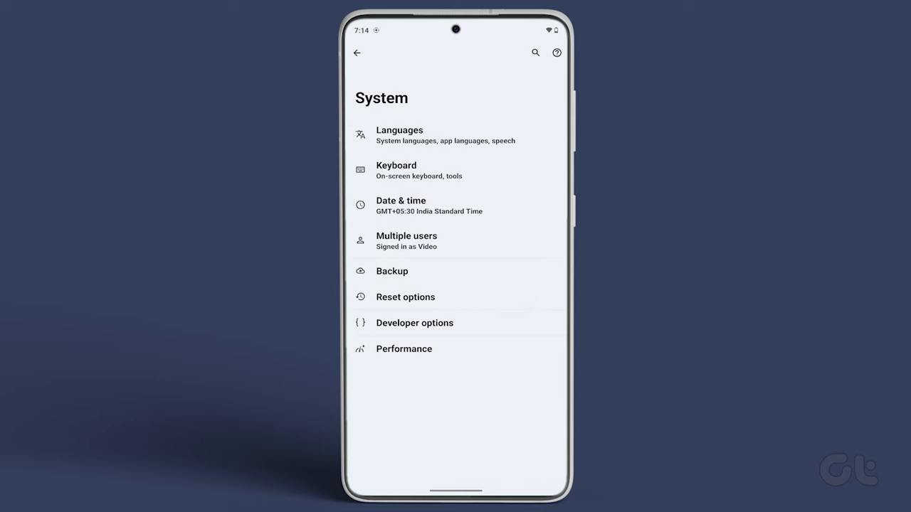
{"action": "left_click", "coordinate": [414, 322]}
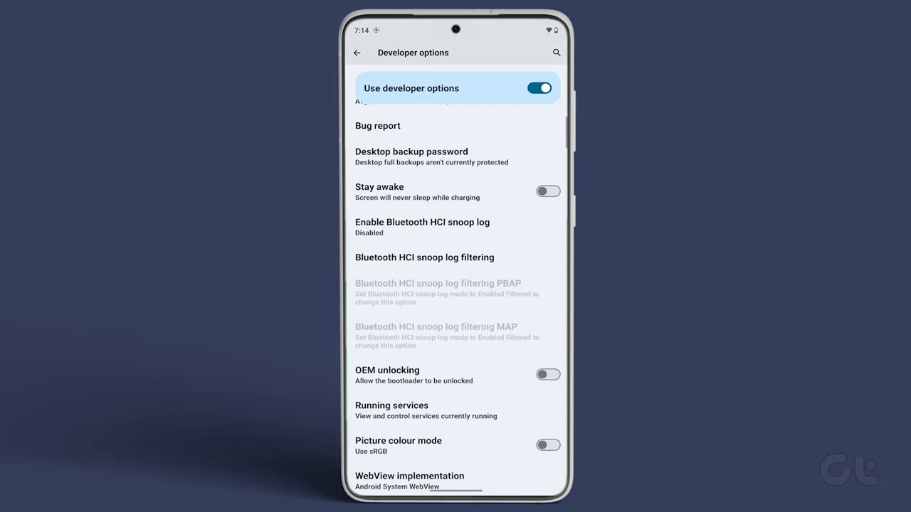
Scroll the Developer options list down to the auto-fill, storage, location and input method settings
{"action": "scroll", "scroll_direction": "down", "scroll_amount": 3}
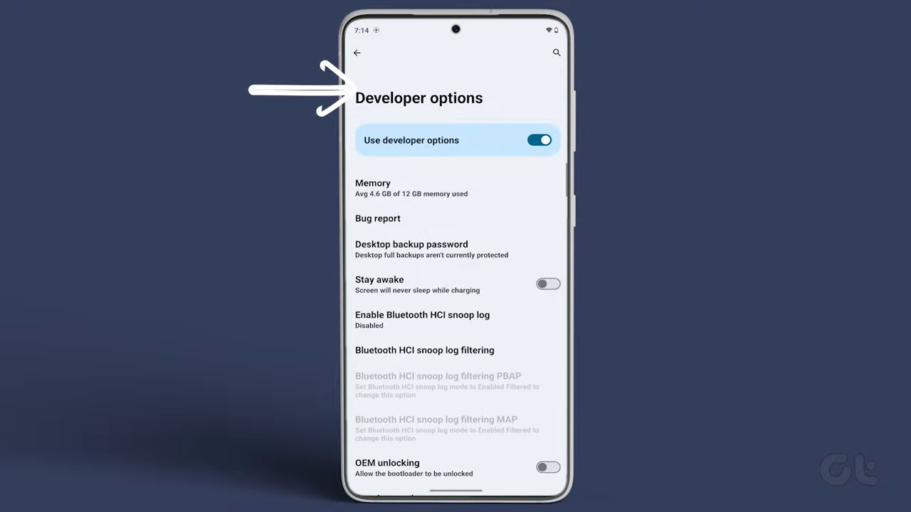
{"action": "scroll", "scroll_direction": "down", "scroll_amount": 3}
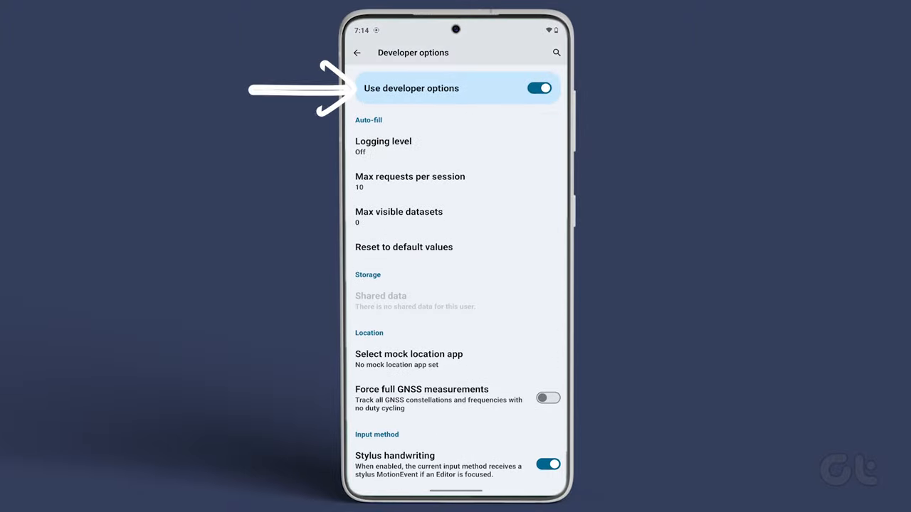